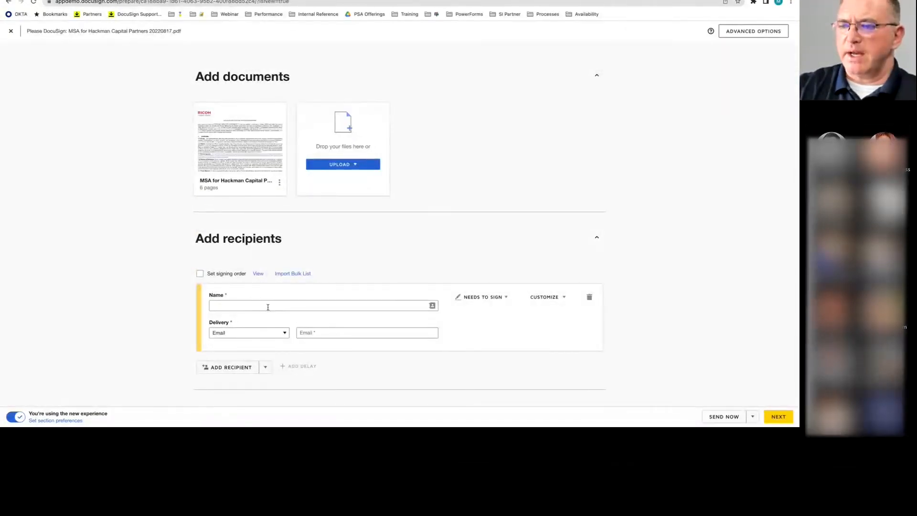
click(322, 305)
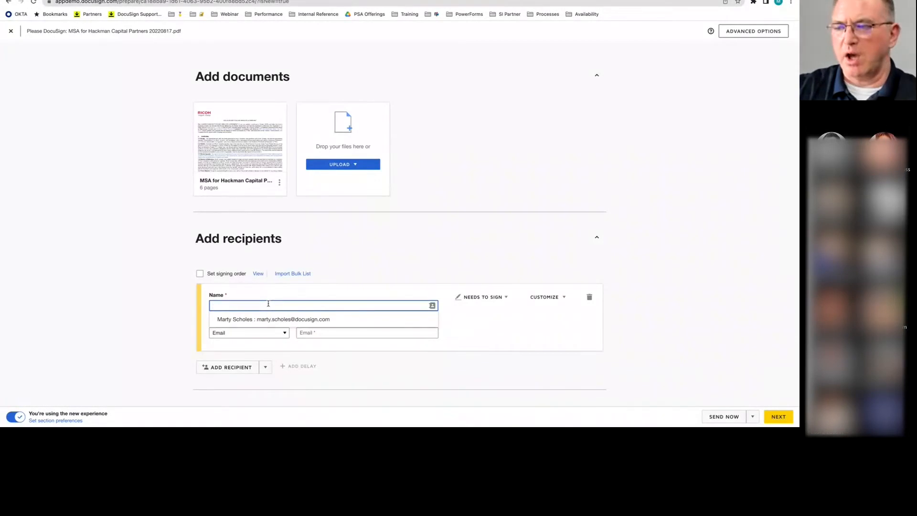
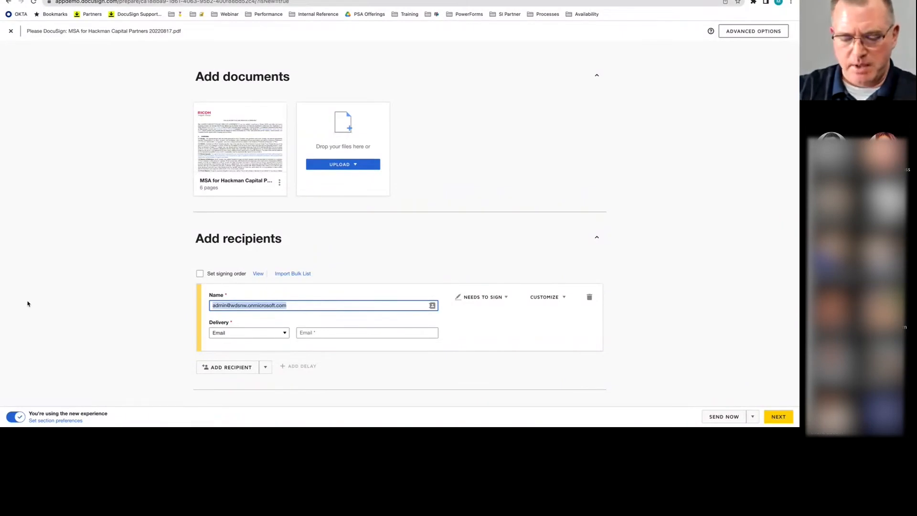
text(Bob Boy)
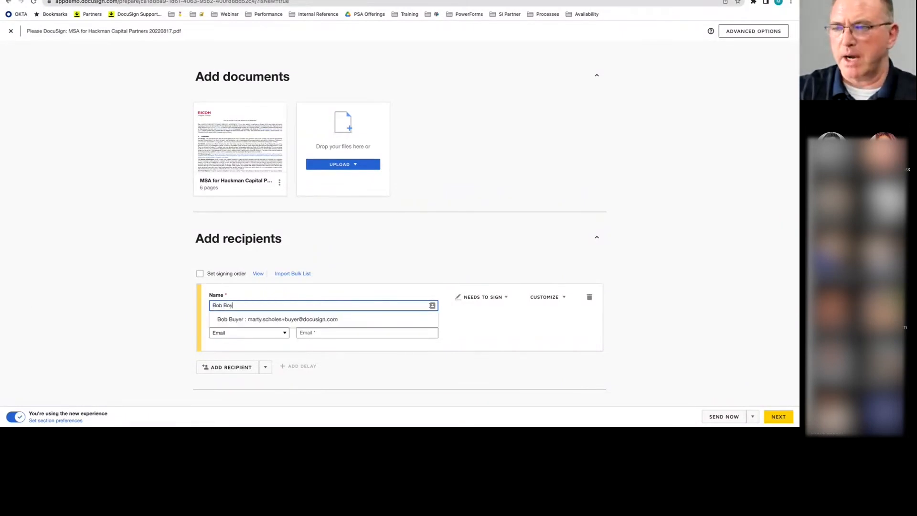
text(MA)
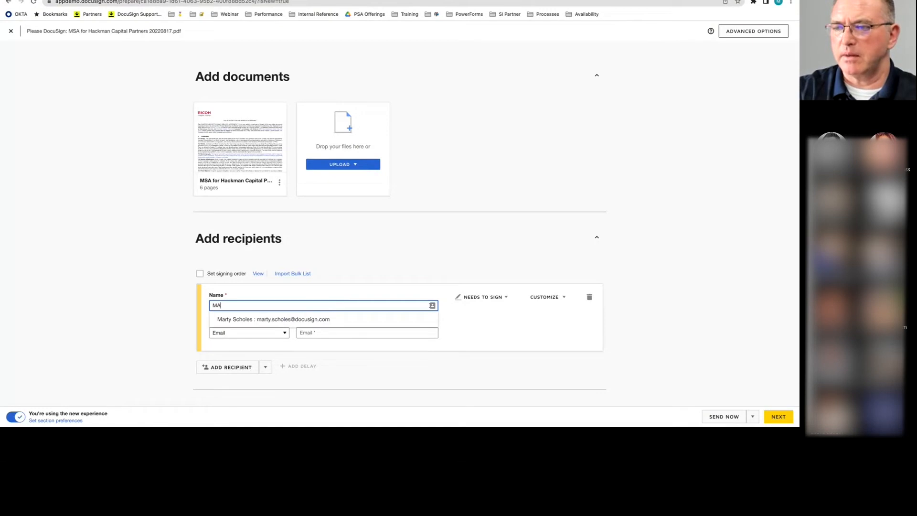
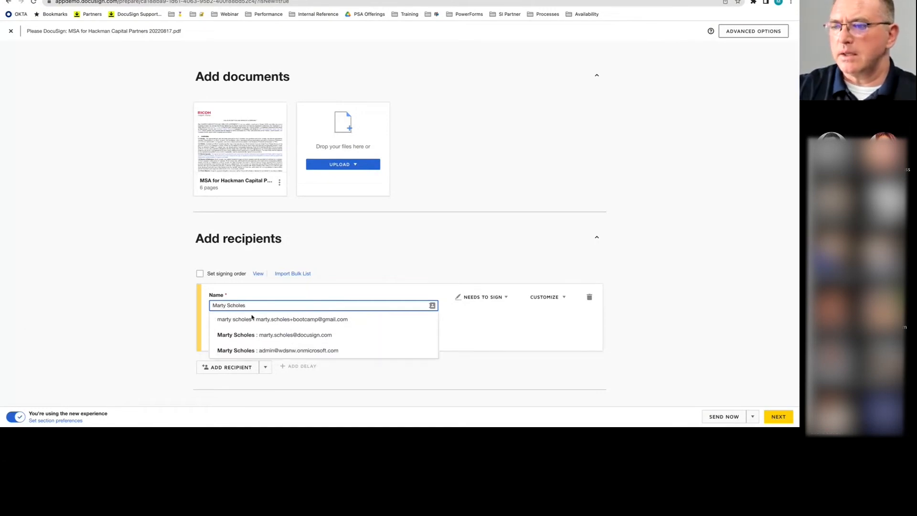
click(298, 350)
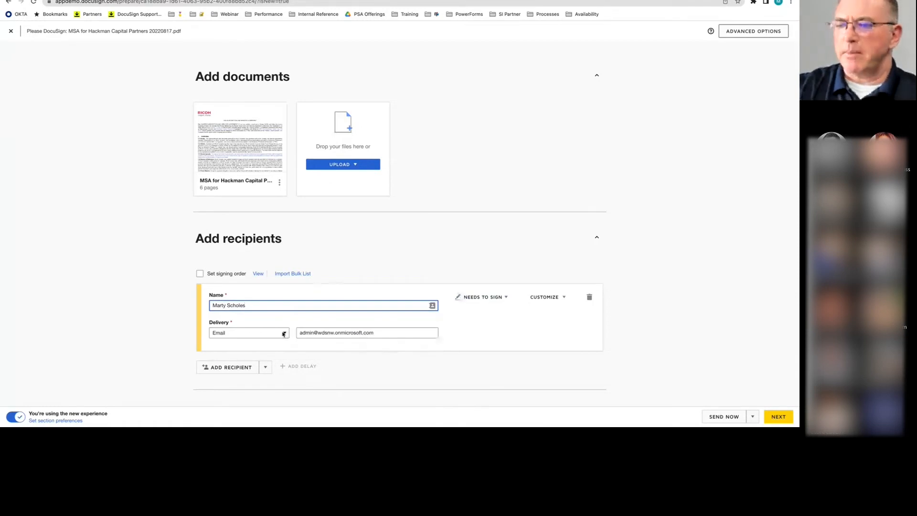
click(248, 333)
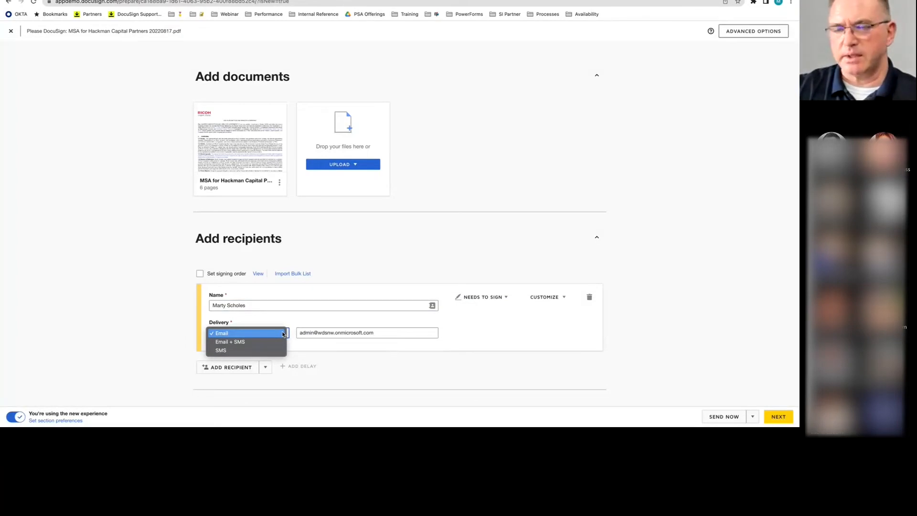
click(222, 333)
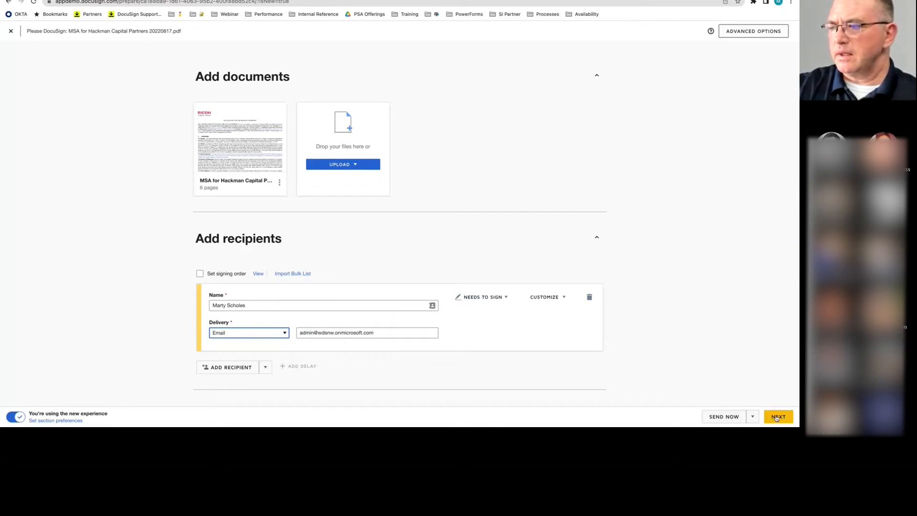
Place full name and date-signed fields on the Hackman Capital Partners signature block.
click(777, 416)
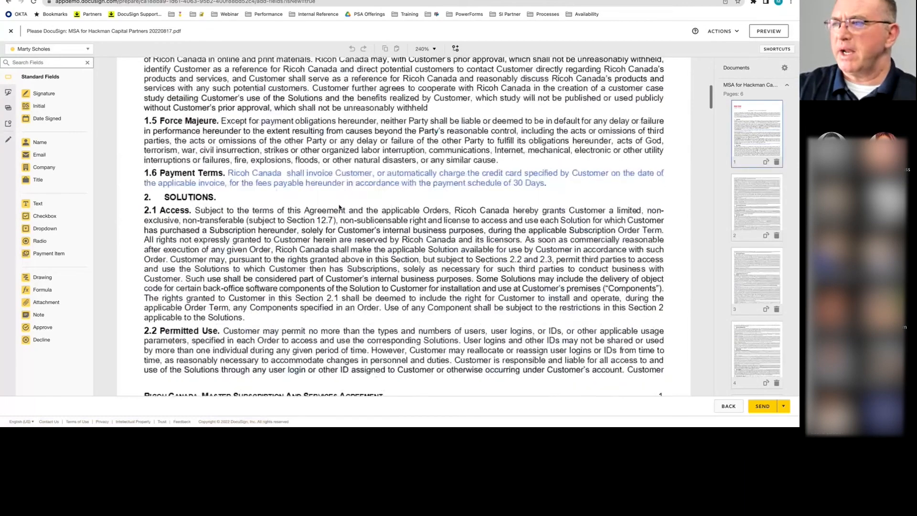
scroll(down, 3)
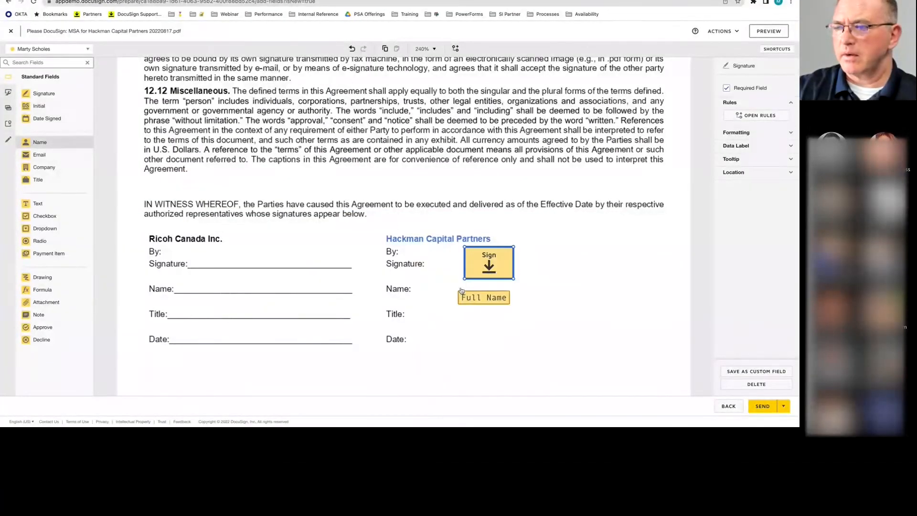
click(483, 297)
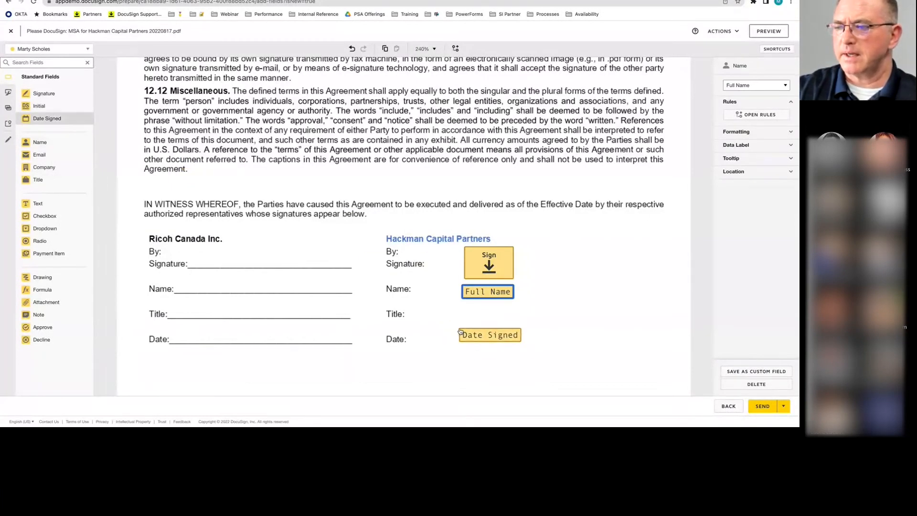
click(489, 334)
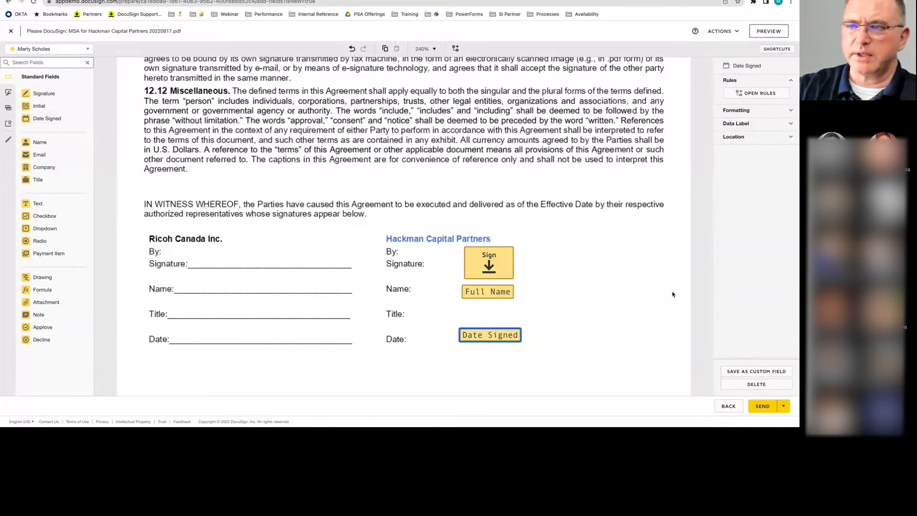
Send the MSA envelope to the signer.
scroll(down, 3)
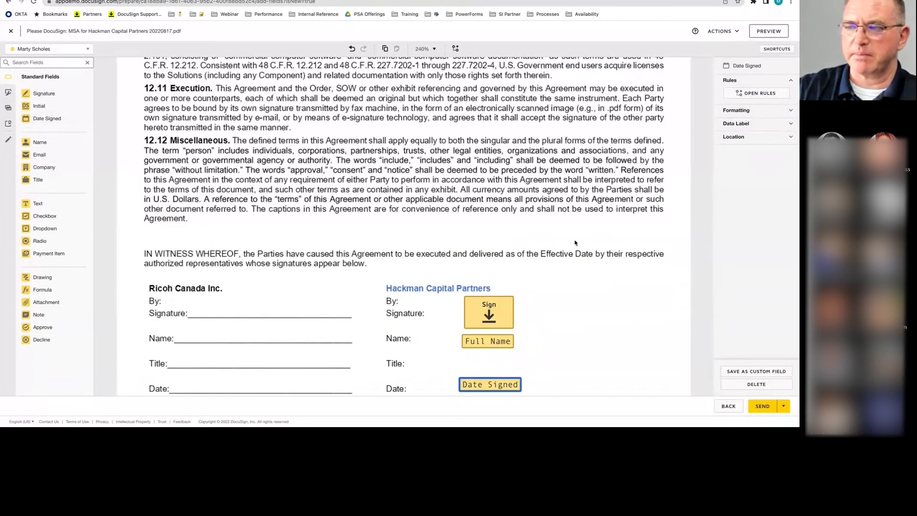
mouse_move(689, 304)
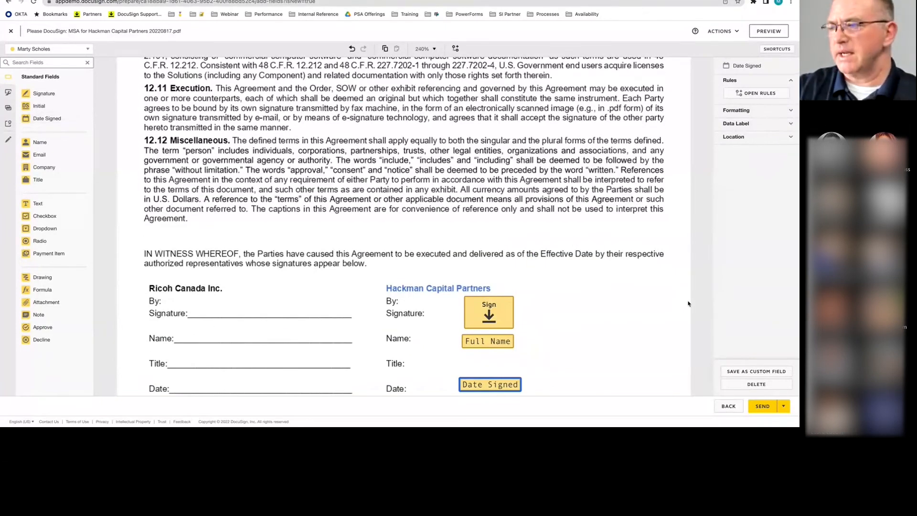
click(761, 406)
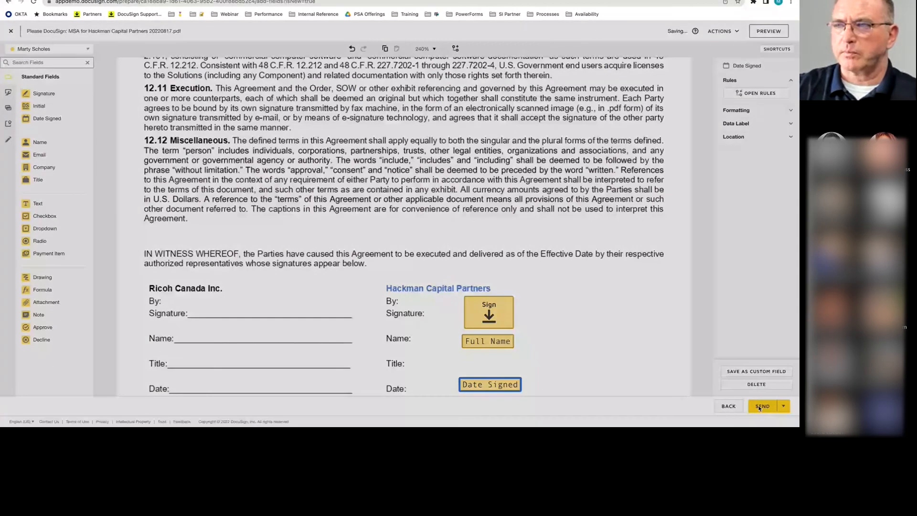
click(761, 406)
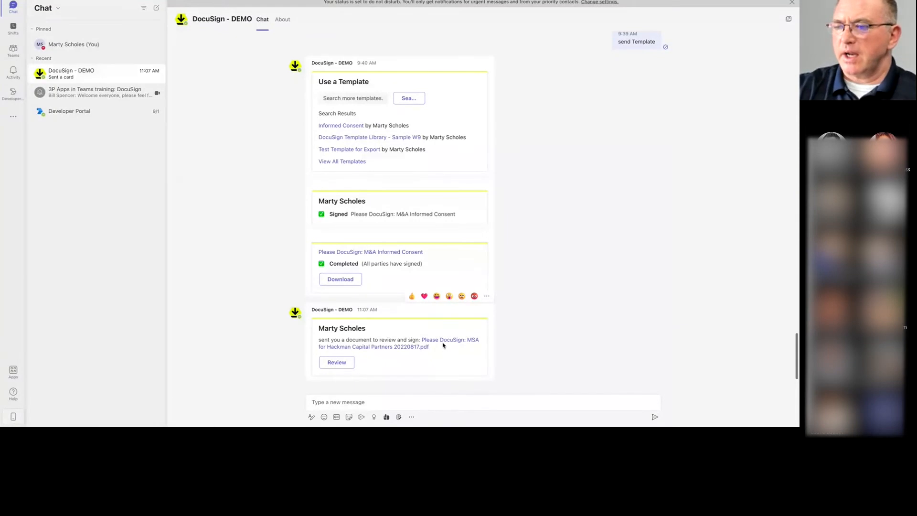
mouse_move(450, 340)
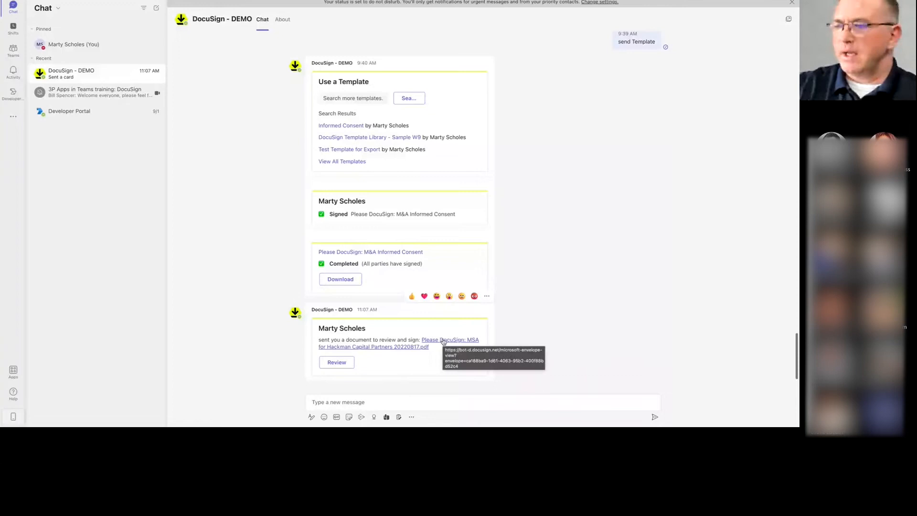
mouse_move(336, 363)
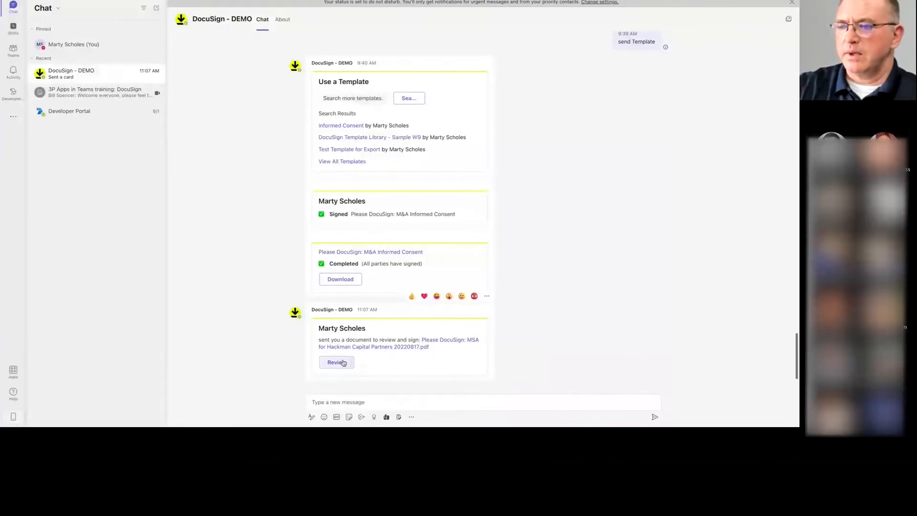
Review the MSA from the DocuSign bot's card in the DocuSign - DEMO chat.
click(337, 362)
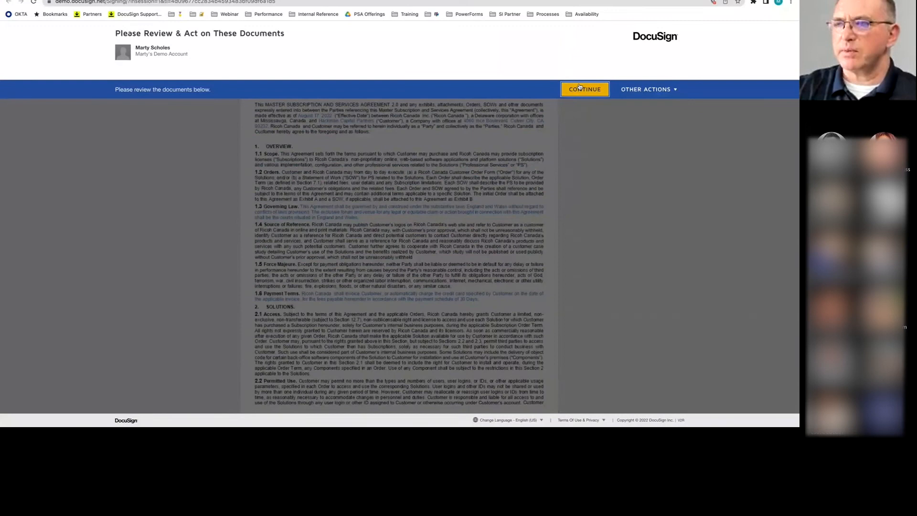
Sign the MSA with the saved Bob Buyer signature and finish the signing session.
click(585, 89)
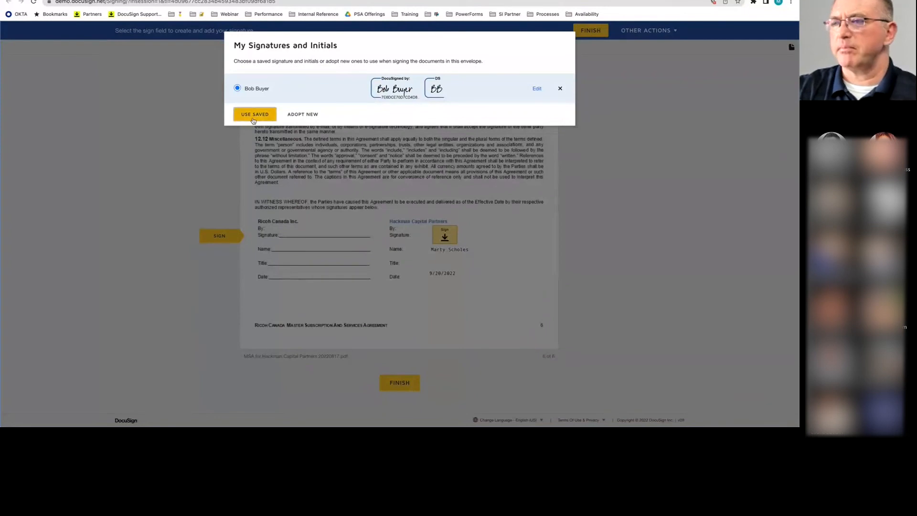
click(254, 114)
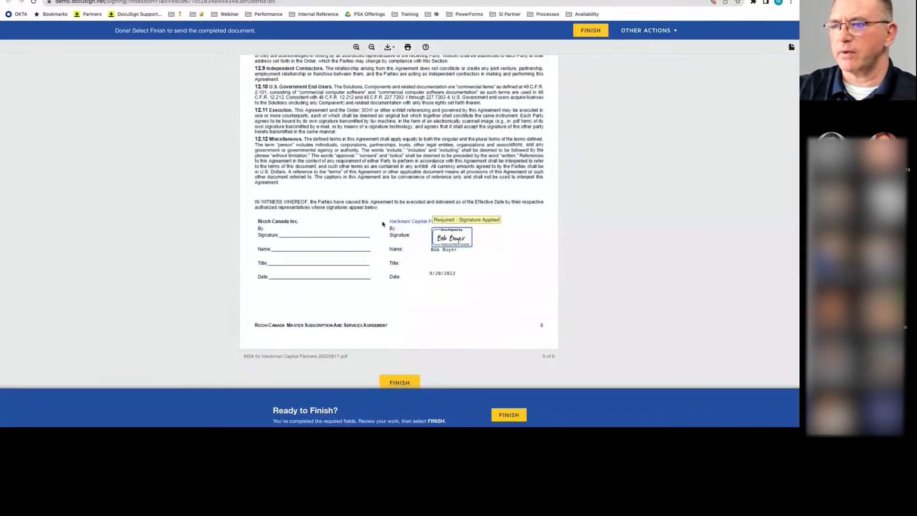
mouse_move(436, 302)
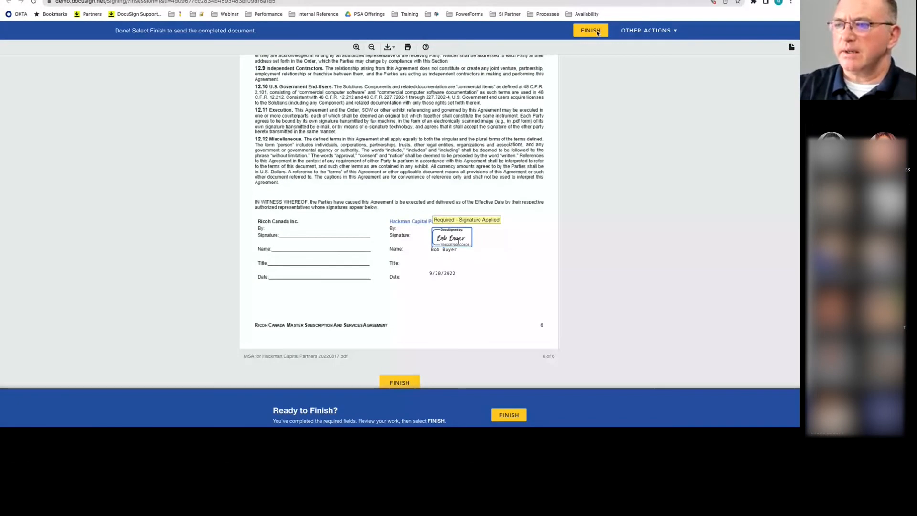
click(590, 30)
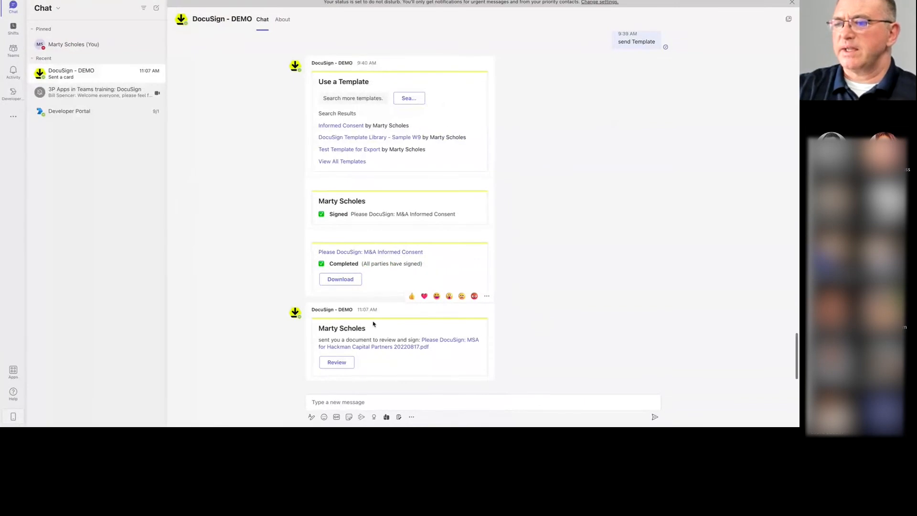
mouse_move(449, 339)
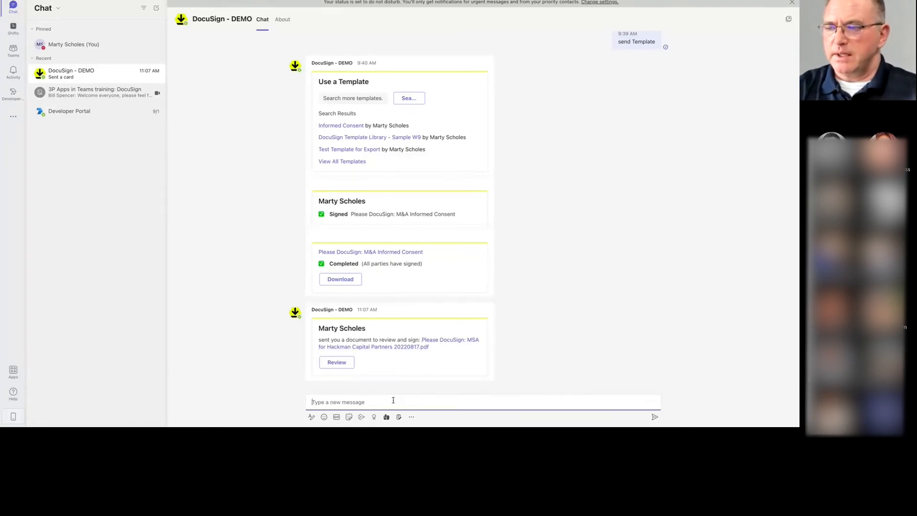
Message the DocuSign bot 'Help' and then 'send Template' to get its template card.
text(Help)
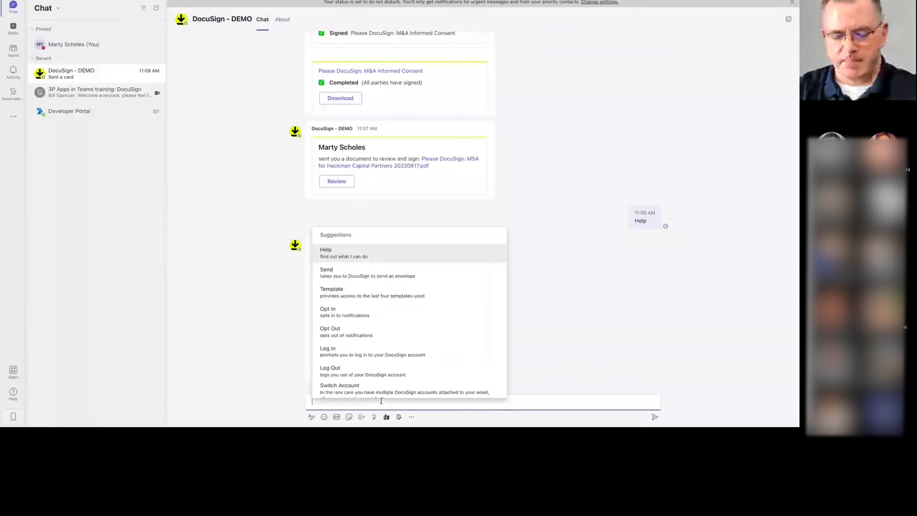
text(send)
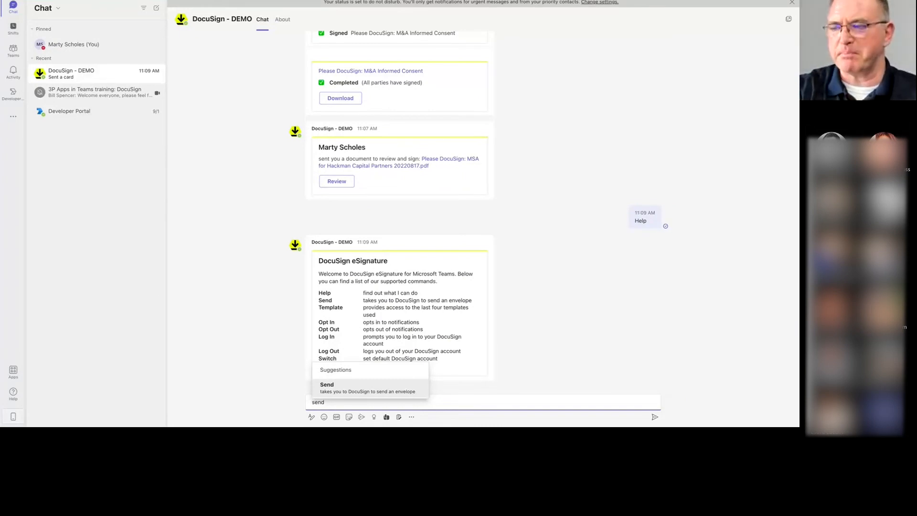
text(template)
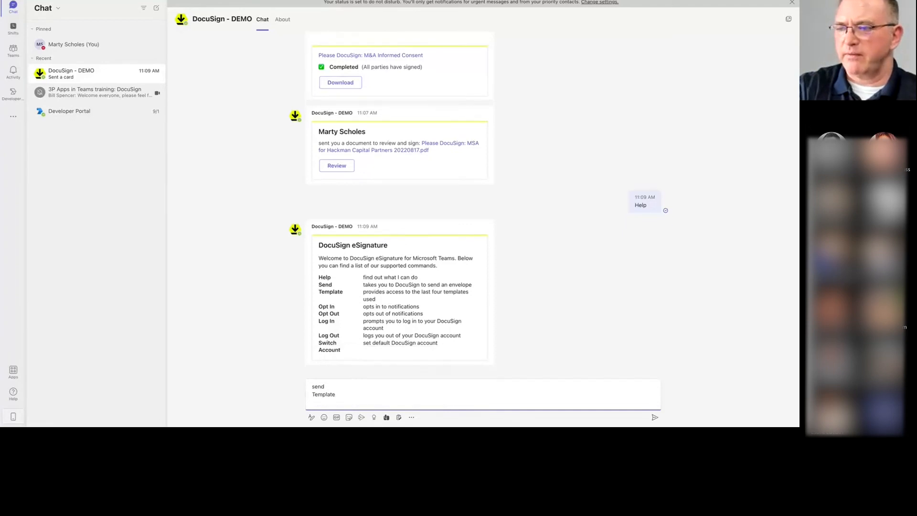
click(655, 418)
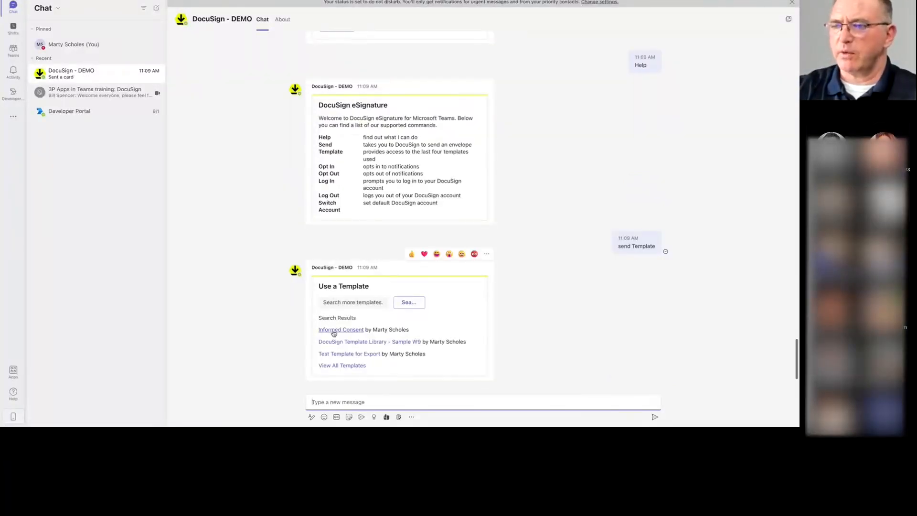
mouse_move(340, 329)
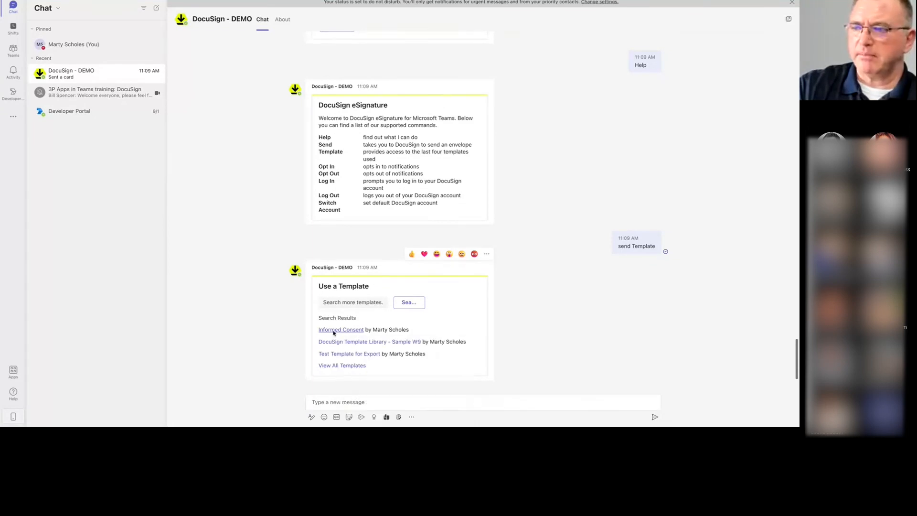
Start a new envelope from the Informed Consent template on the card.
click(340, 329)
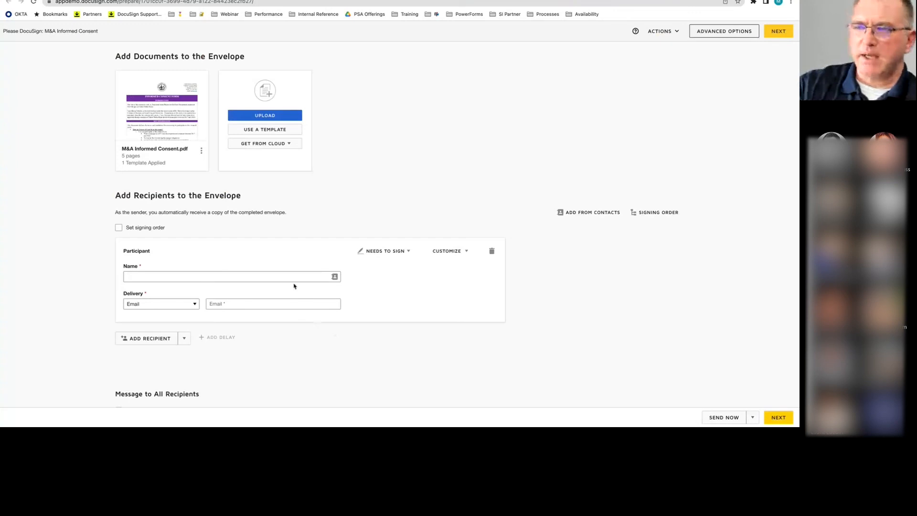
click(229, 276)
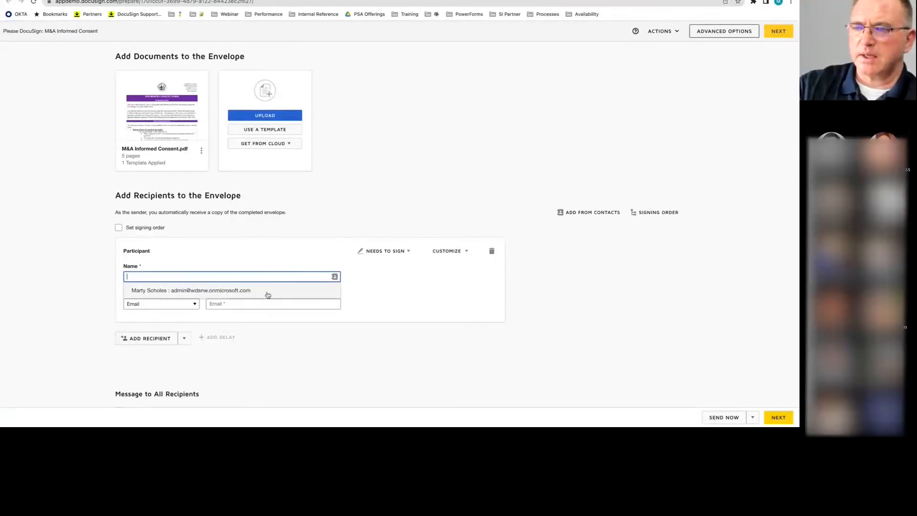
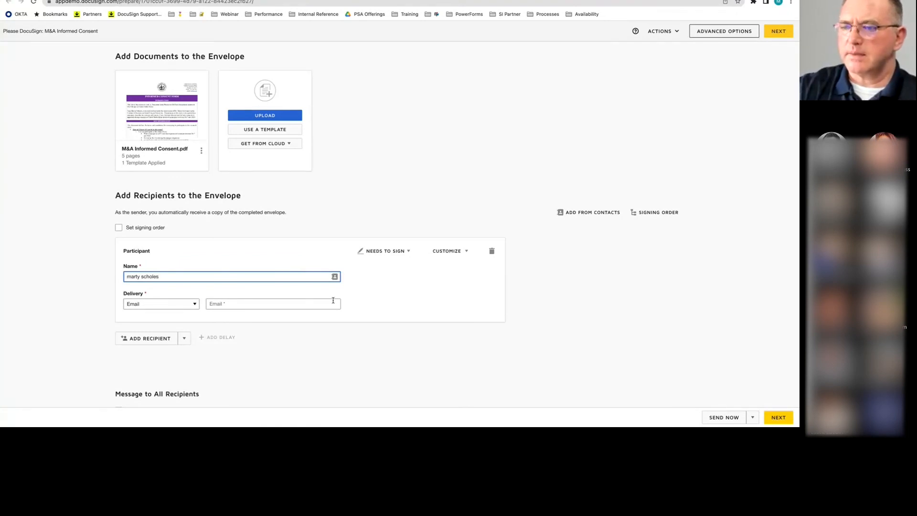
text(mar)
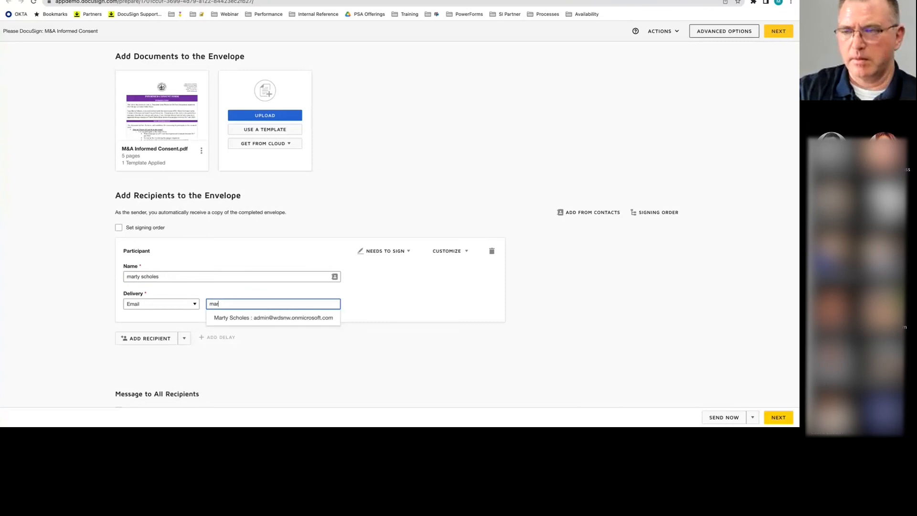
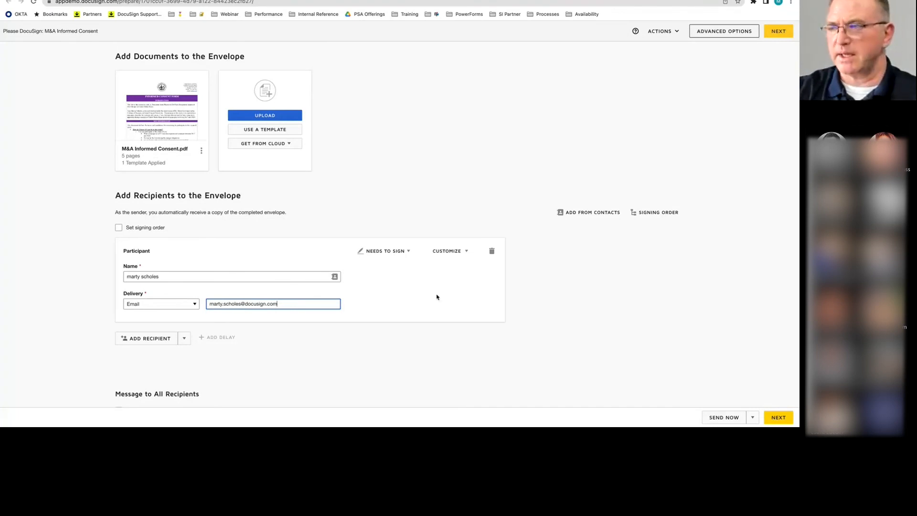
mouse_move(763, 407)
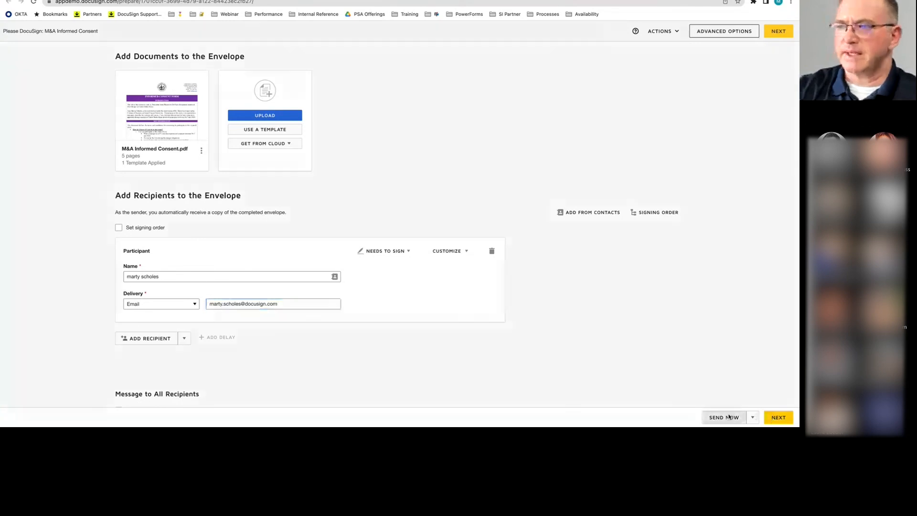
click(723, 418)
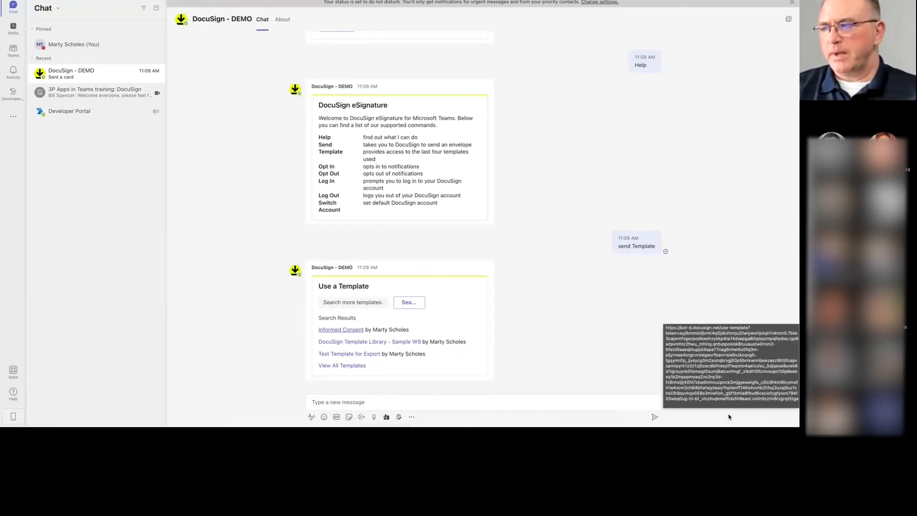
mouse_move(635, 351)
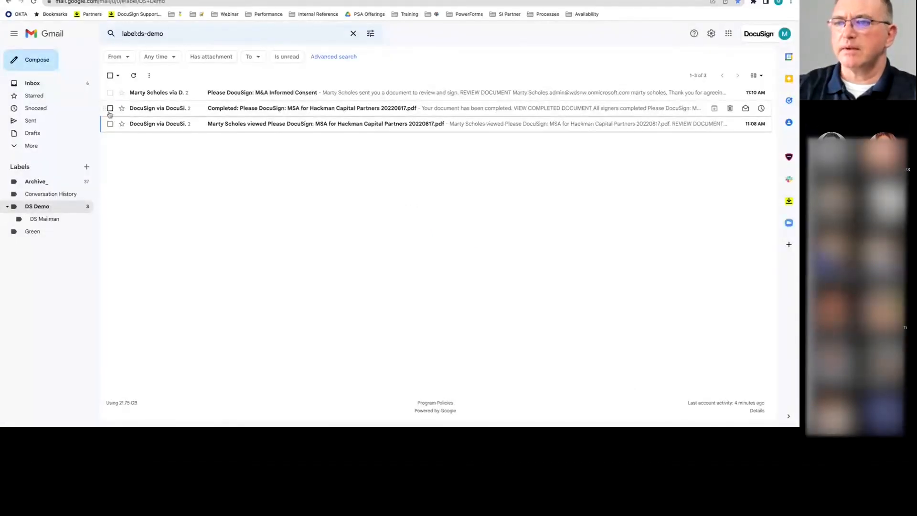
Clear the MSA emails from DS Demo and review the M&A Informed Consent document from its email.
click(111, 108)
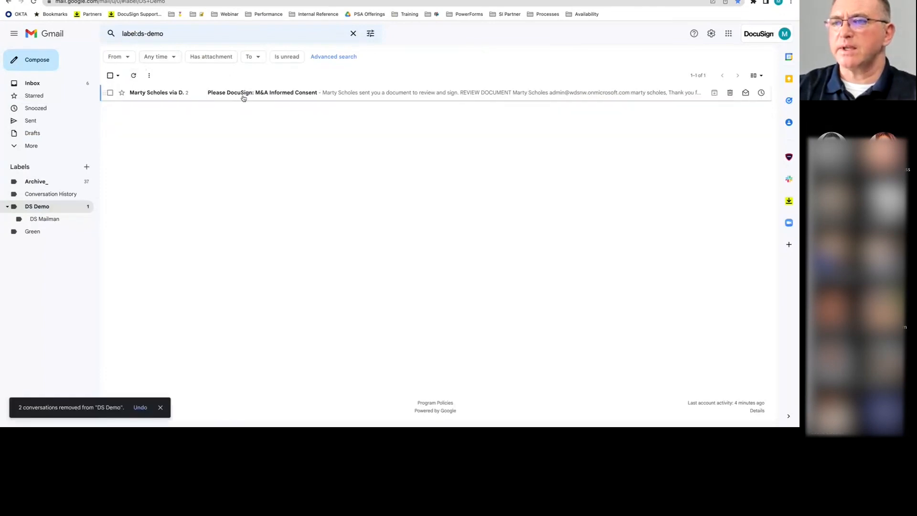
click(262, 92)
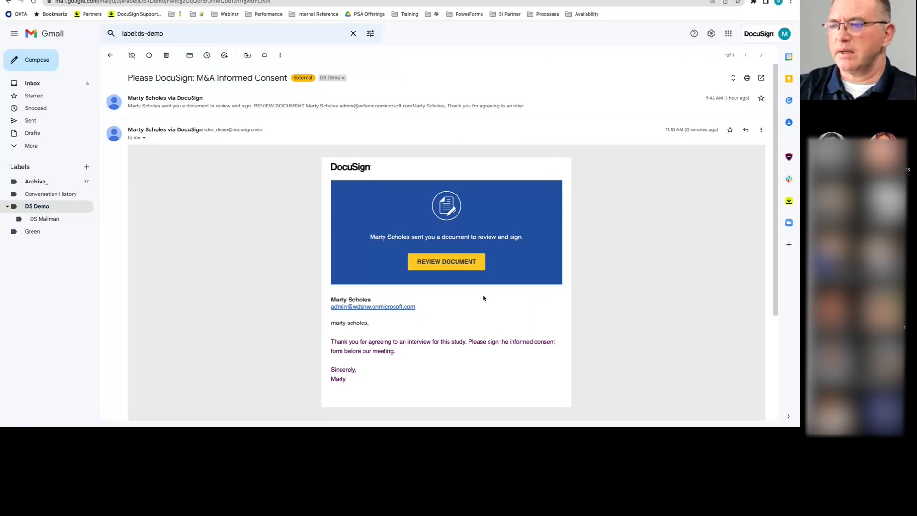
mouse_move(446, 262)
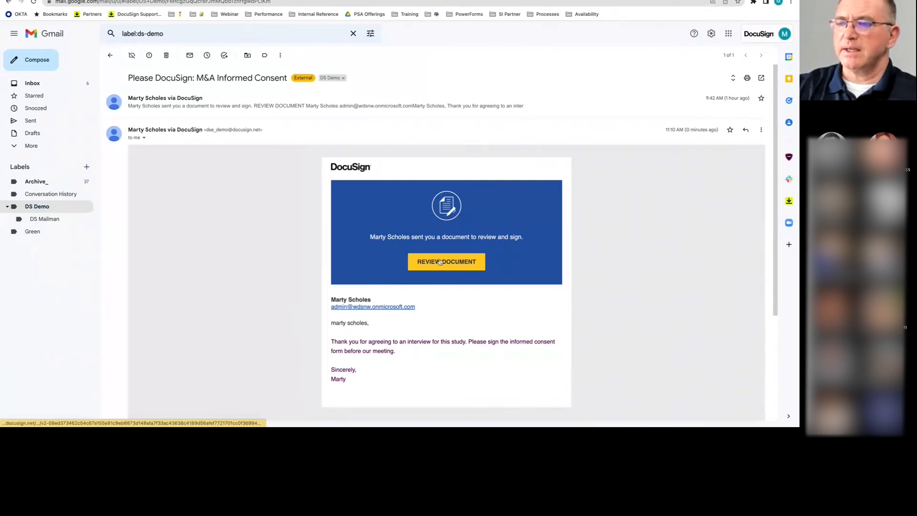
click(446, 262)
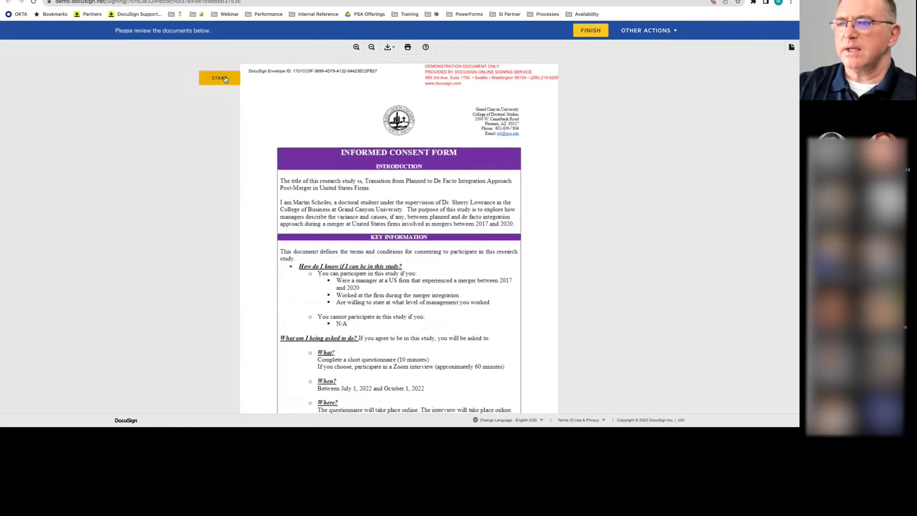
Sign the participant's signature line on the Informed Consent form and finish.
click(220, 77)
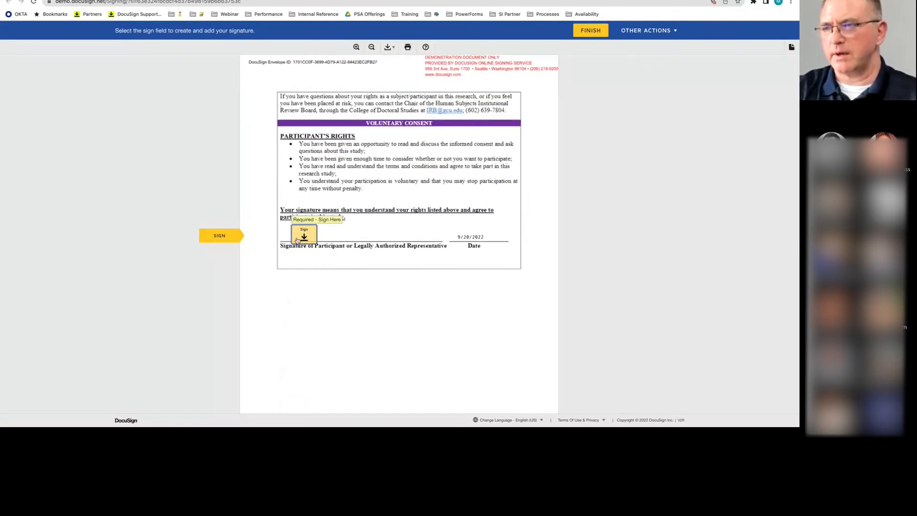
click(304, 234)
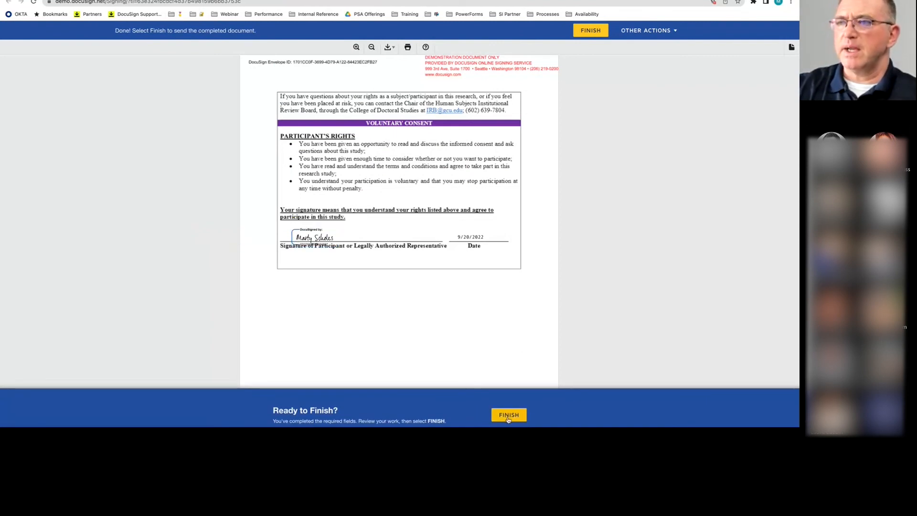
click(507, 415)
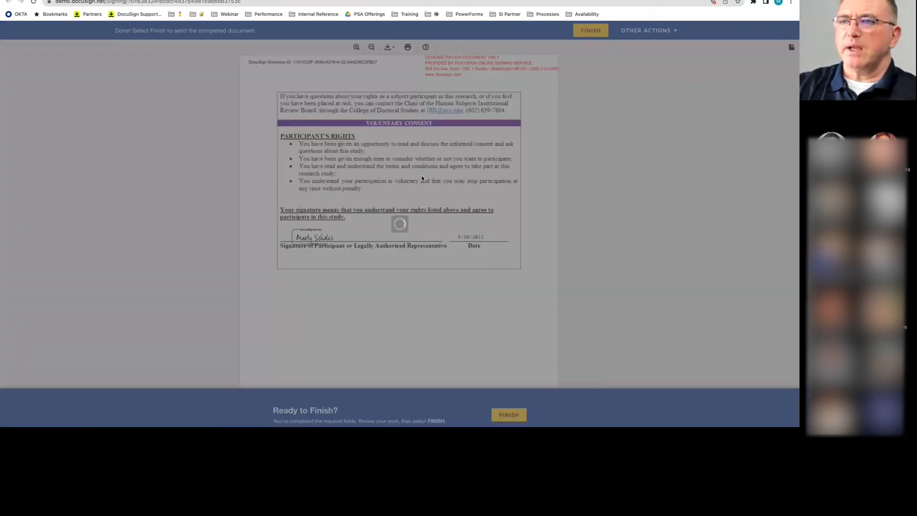